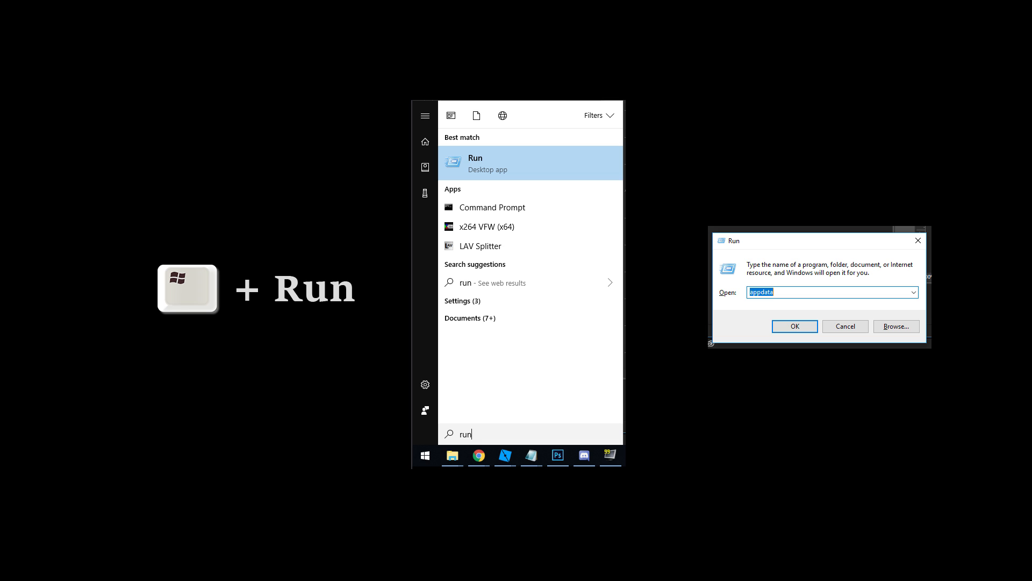
Open the appdata folder from the Run dialog
click(795, 326)
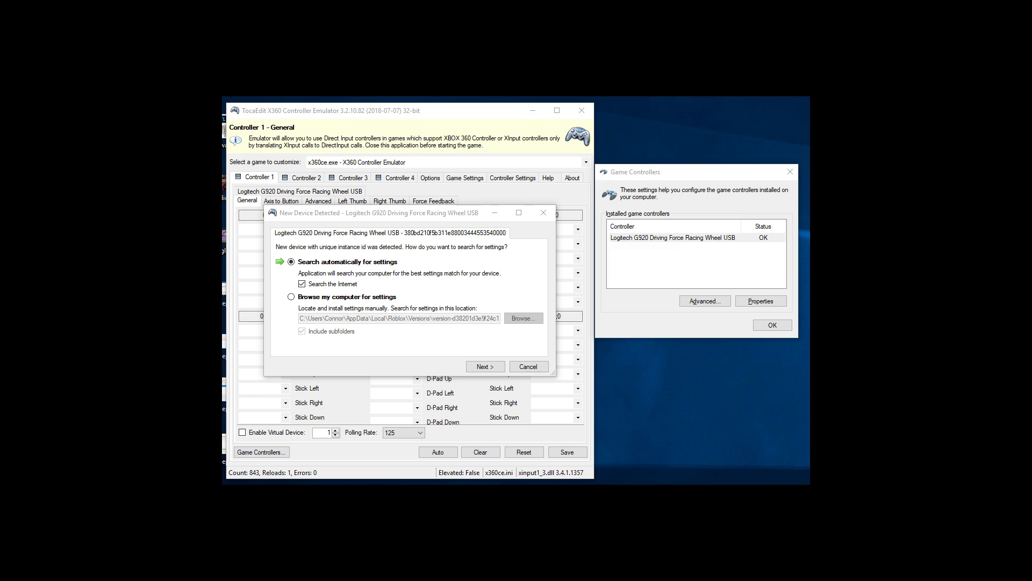
Auto-search G920 settings, create xinput1_3.dll, and view Game Settings listing RobloxPlayerBeta.exe
click(528, 366)
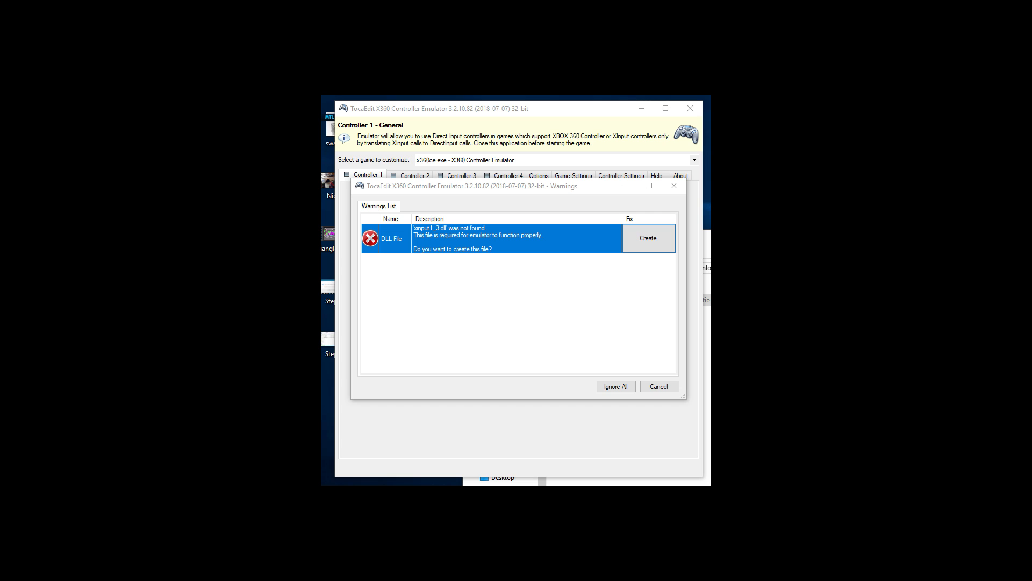
click(648, 238)
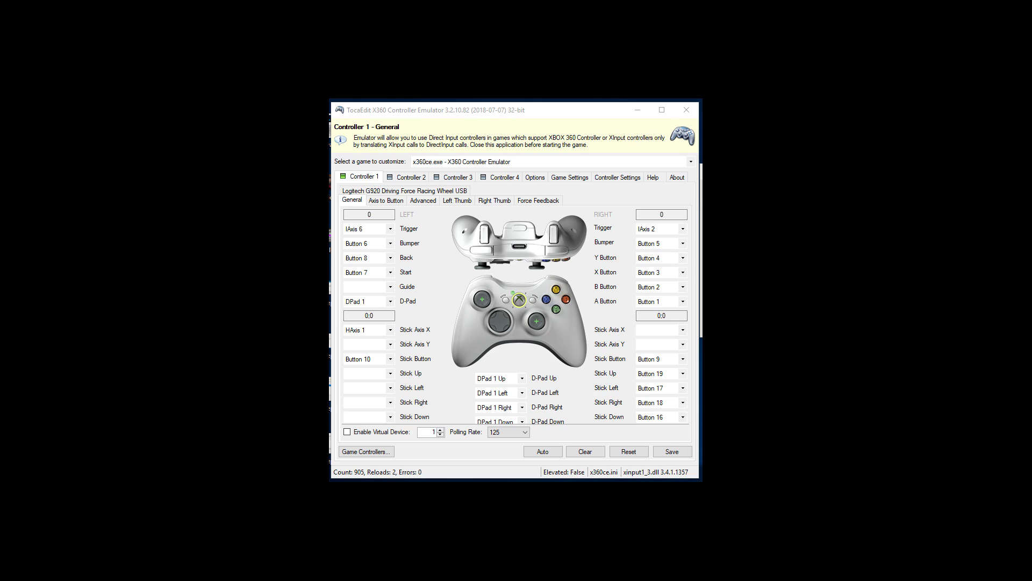
click(569, 175)
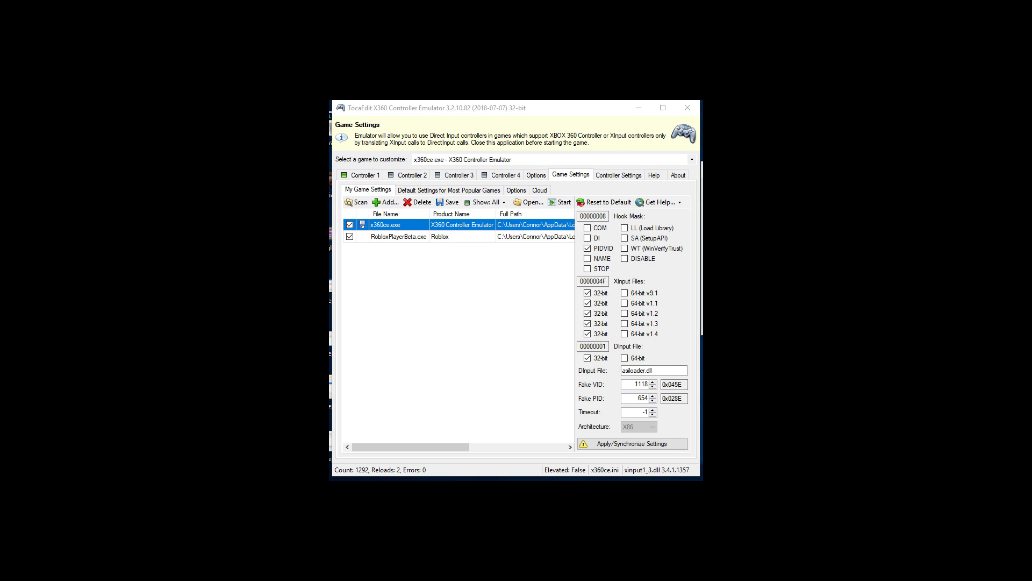